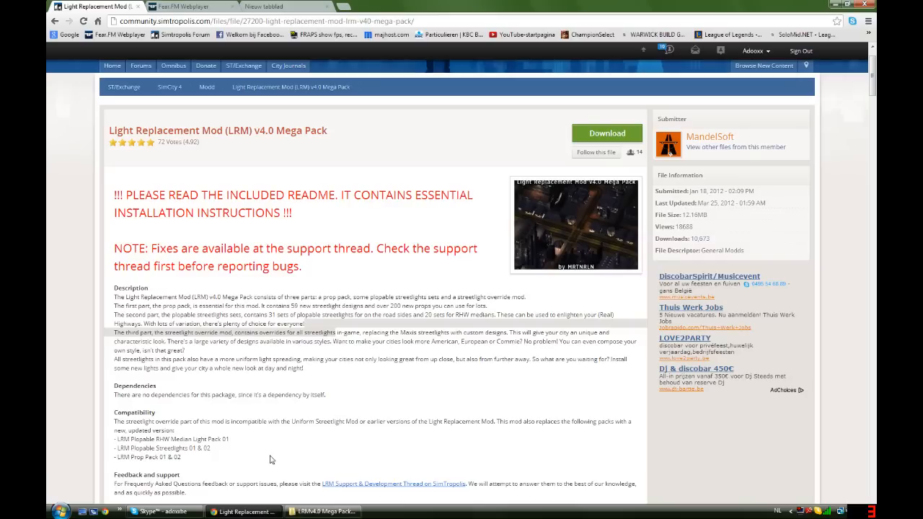
mouse_move(279, 452)
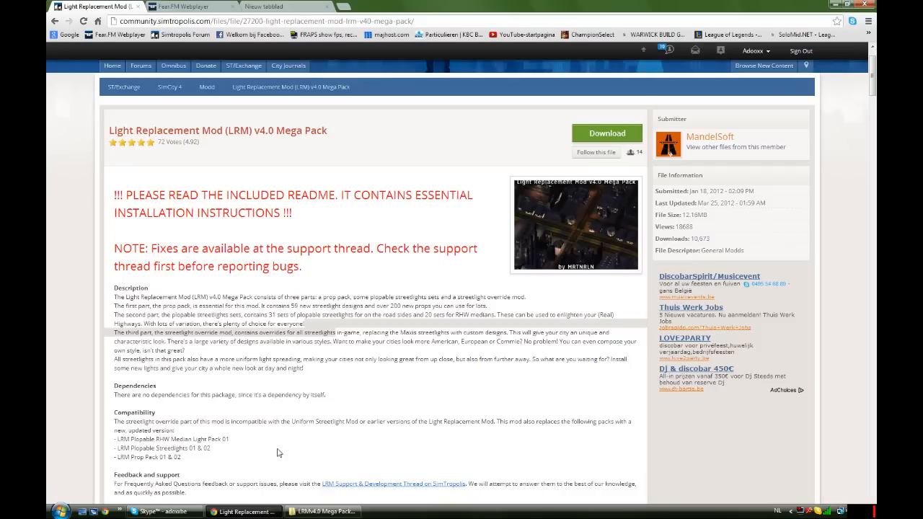
mouse_move(281, 442)
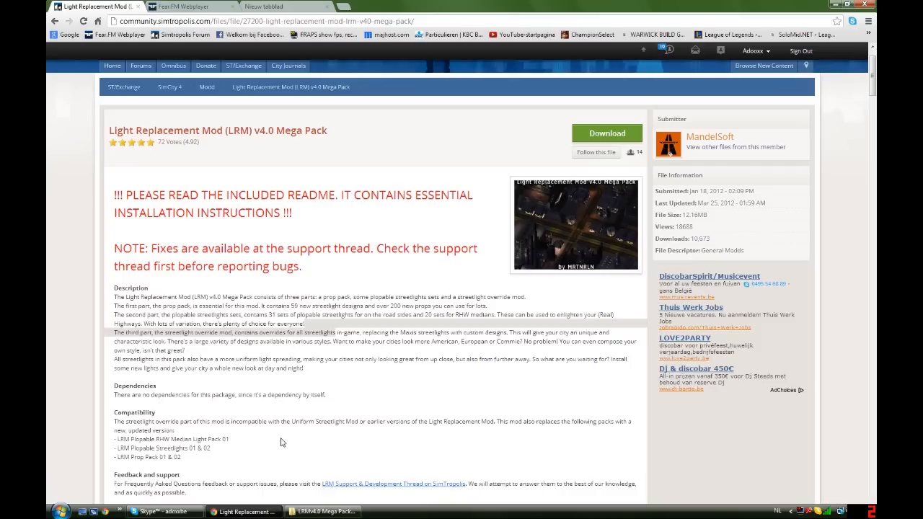
mouse_move(122, 158)
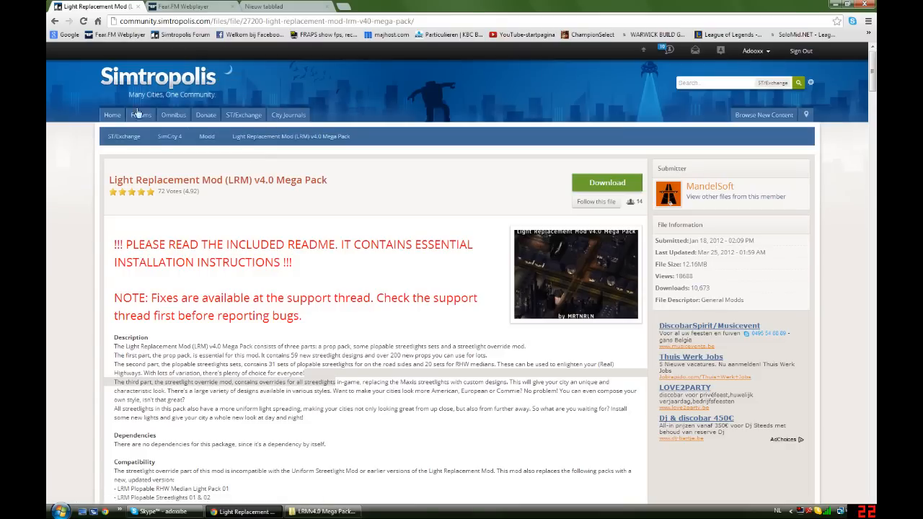
Step: Reach the mod's Download page on Simtropolis, then switch to the extracted Windows Version folder
scroll("down", 3)
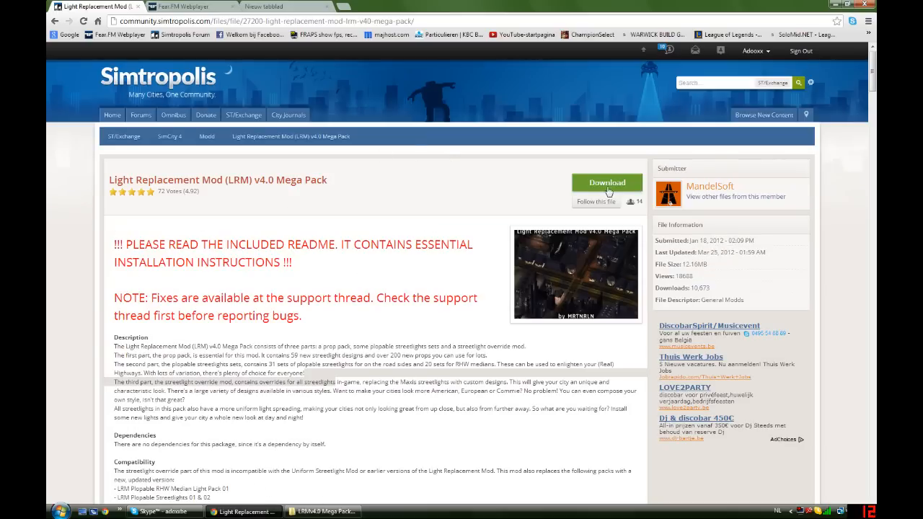
left_click(606, 182)
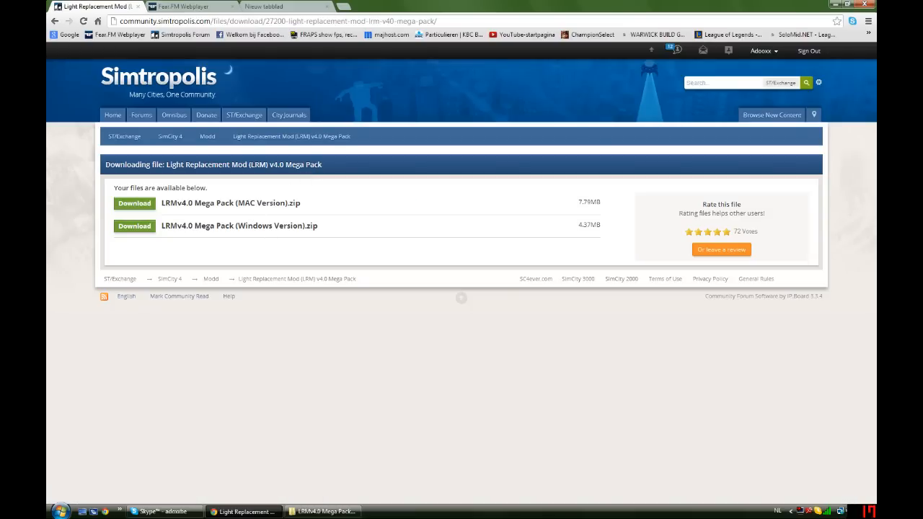
mouse_move(308, 479)
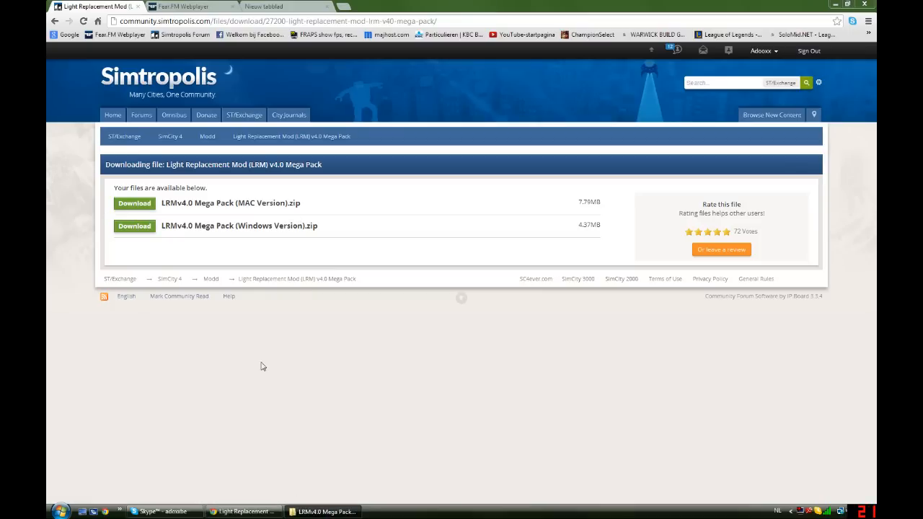
left_click(324, 511)
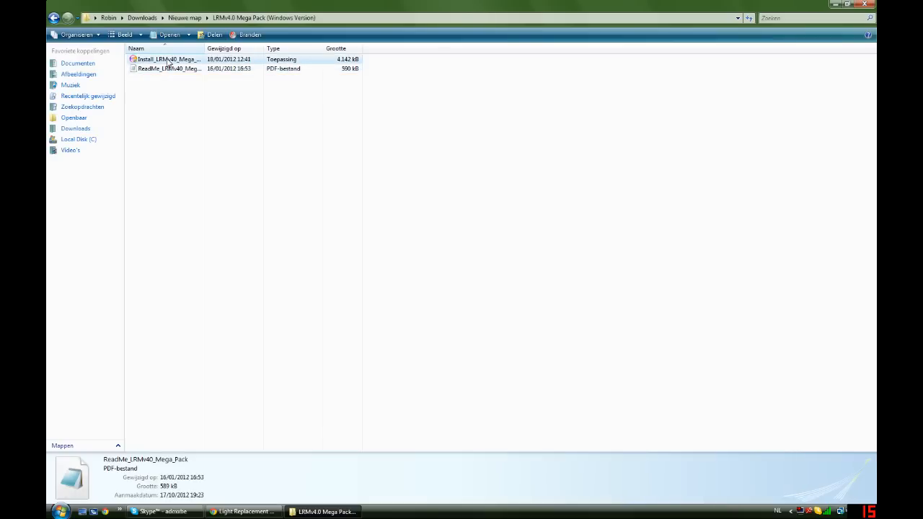
left_click(169, 68)
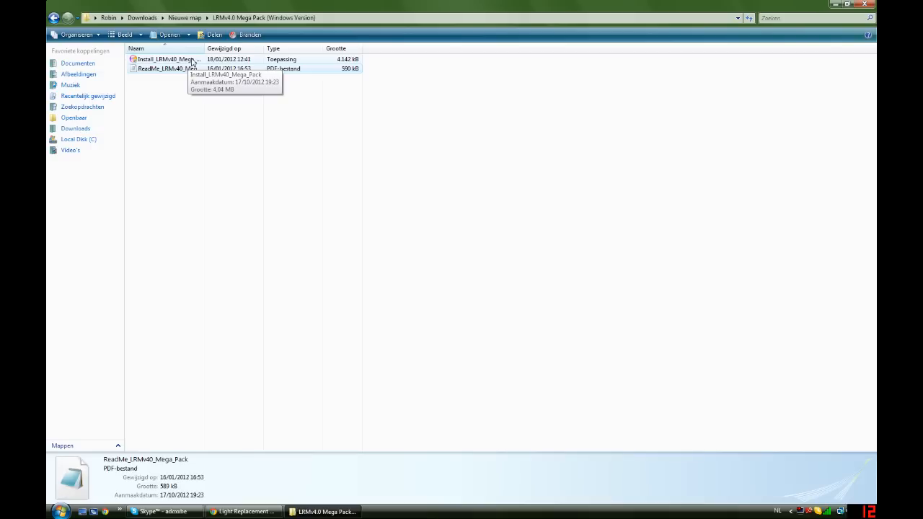
left_click(166, 59)
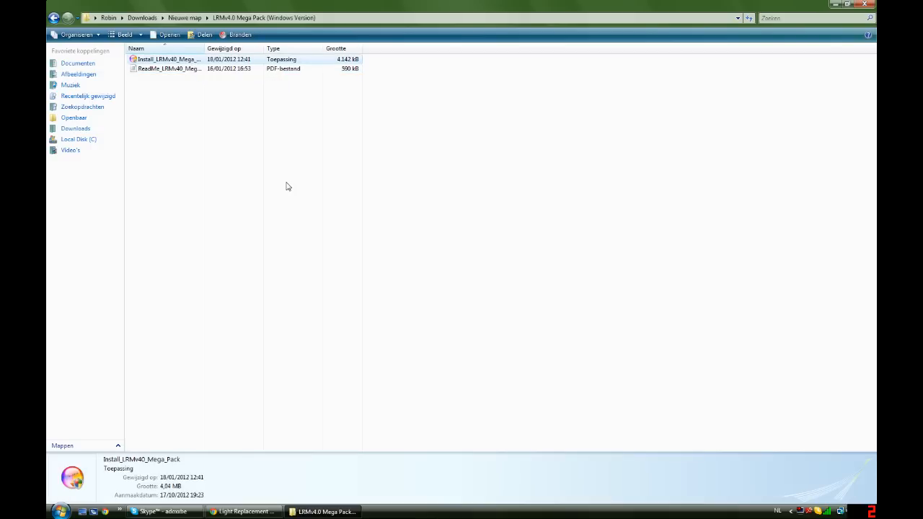
Step: Launch the LRM installer, pass the welcome page and accept the default Plugins destination folder
double_click(169, 59)
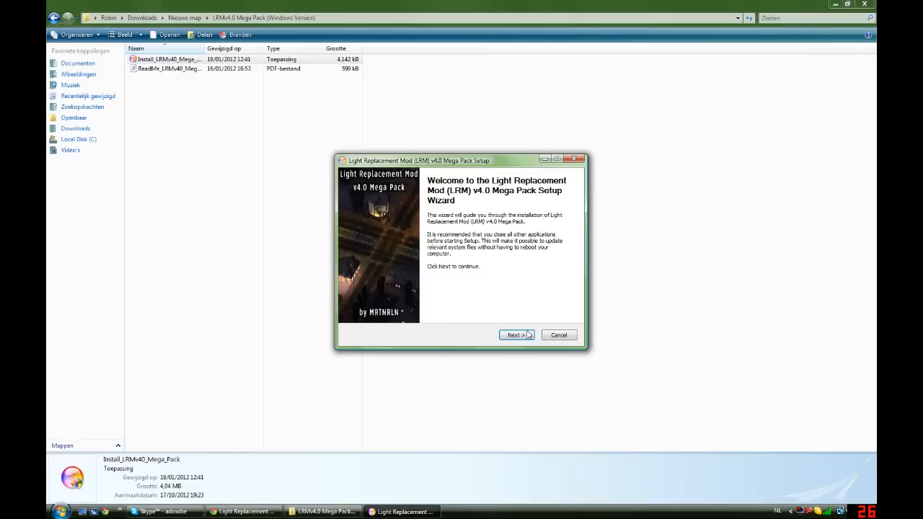
left_click(515, 334)
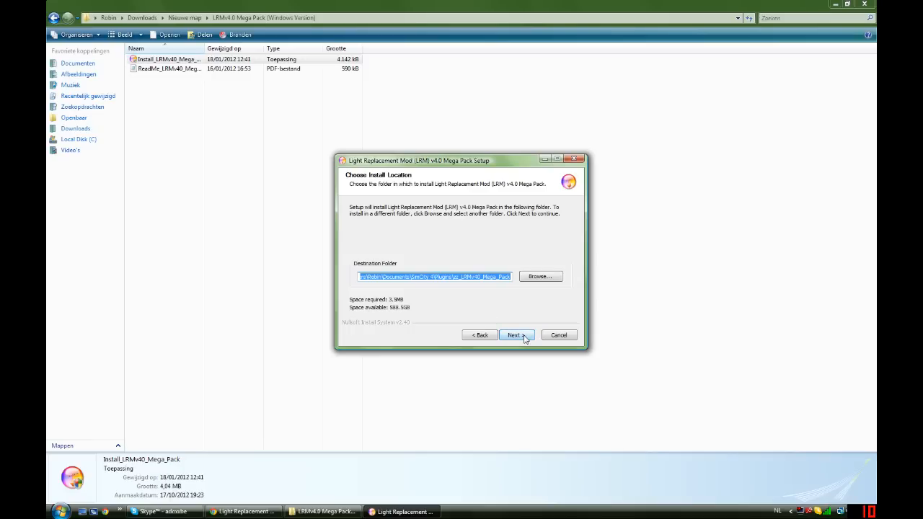
left_click(515, 334)
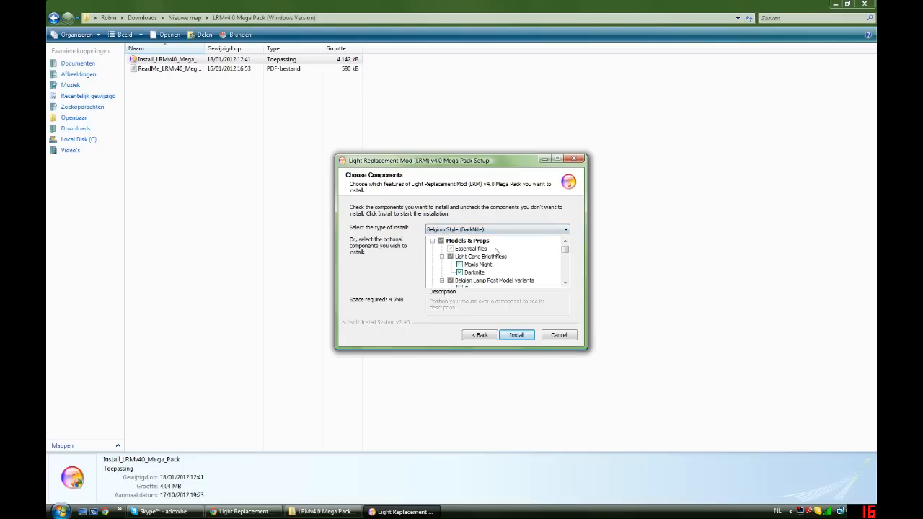
Step: Choose Maxis Night light cones and the Belgium Style (DarkNite) install type, then start installing
left_click(498, 228)
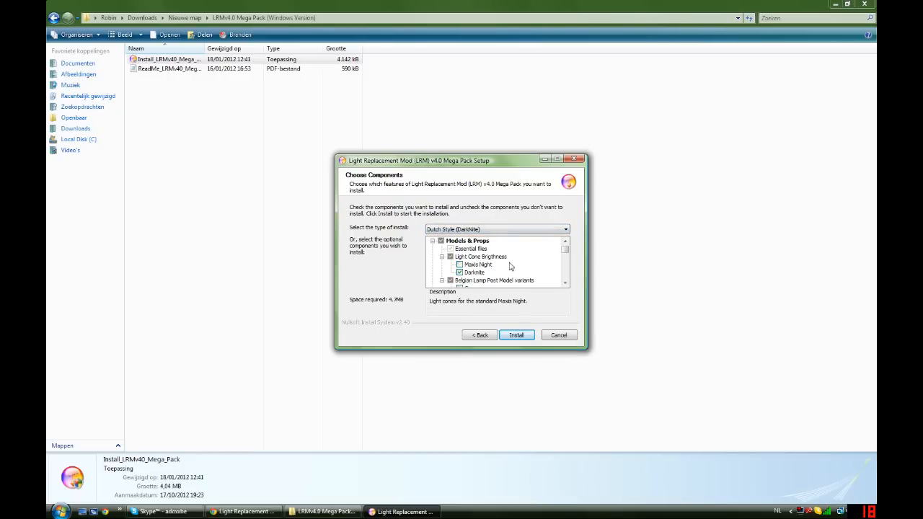
left_click(459, 264)
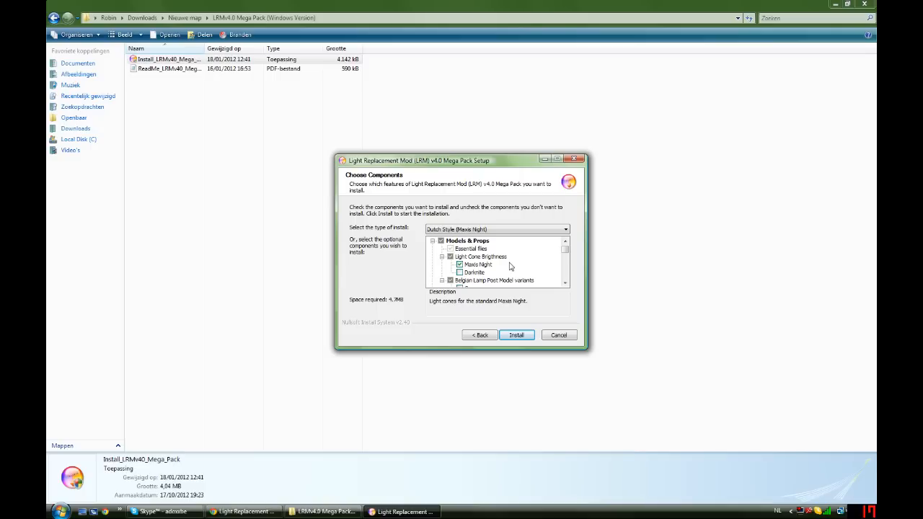
left_click(565, 228)
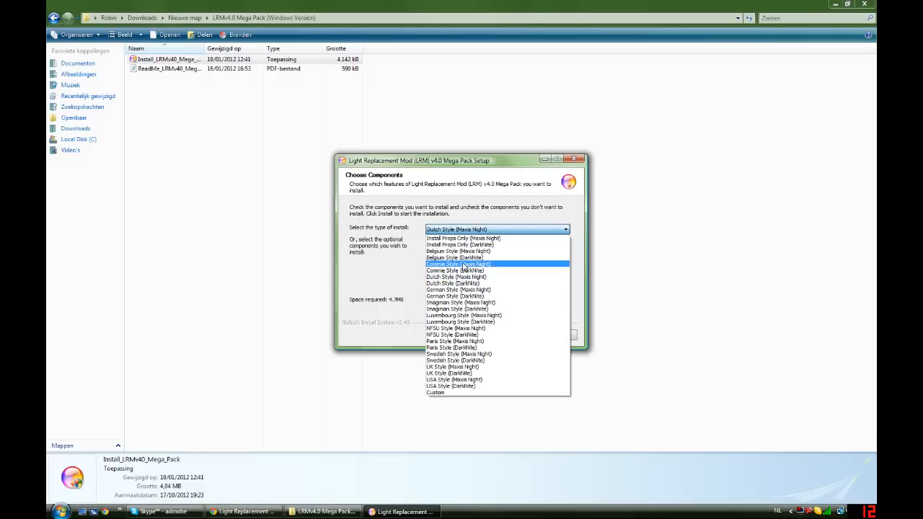
left_click(458, 251)
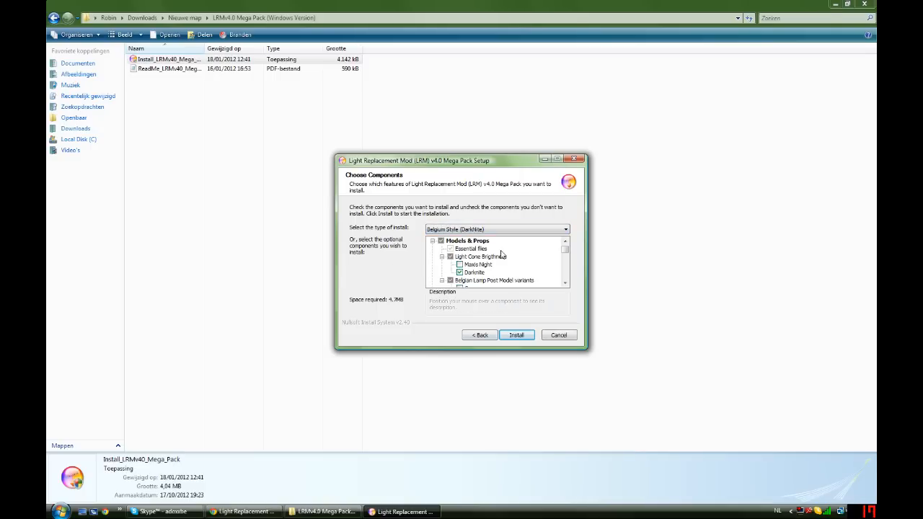
mouse_move(471, 249)
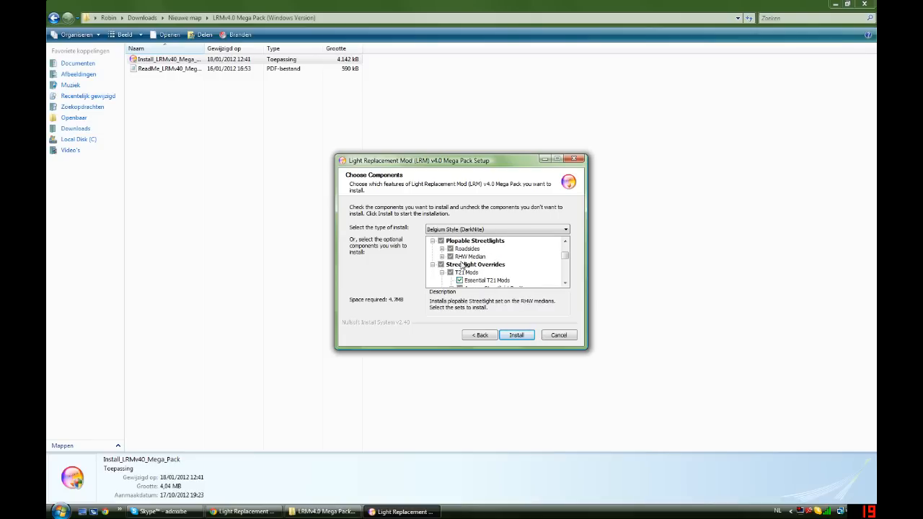
scroll("down", 3)
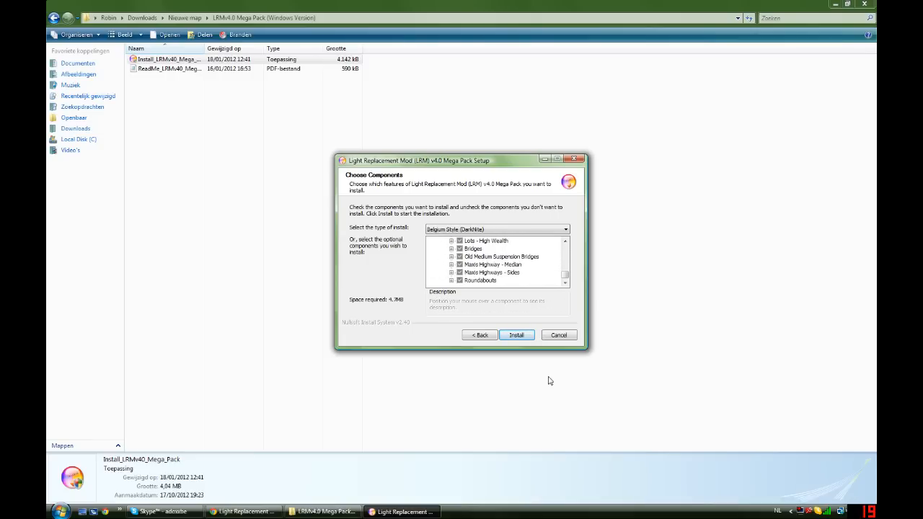
left_click(515, 334)
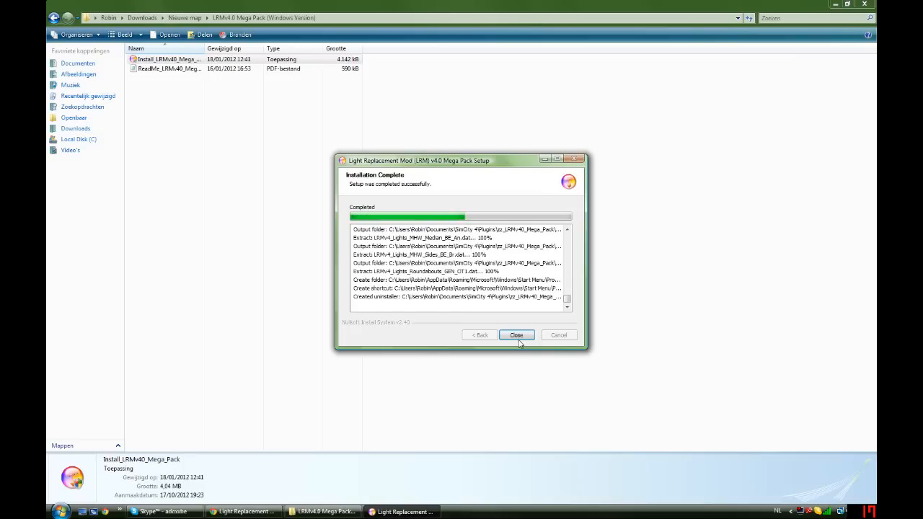
Step: Finish the setup wizard with Show Readme unchecked
left_click(515, 335)
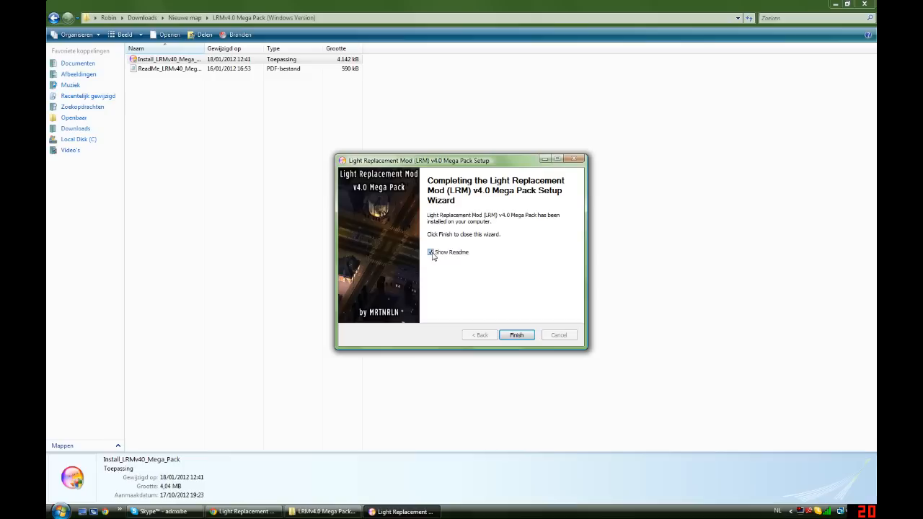
left_click(431, 252)
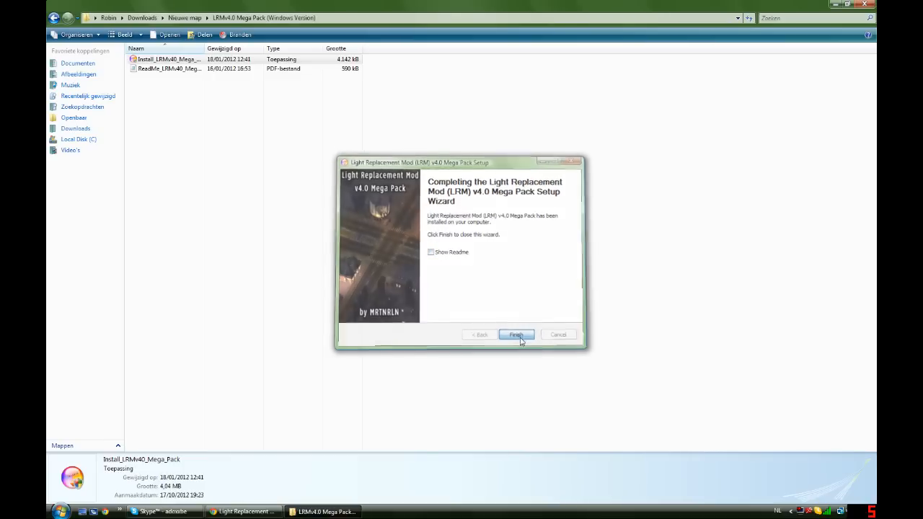
left_click(517, 334)
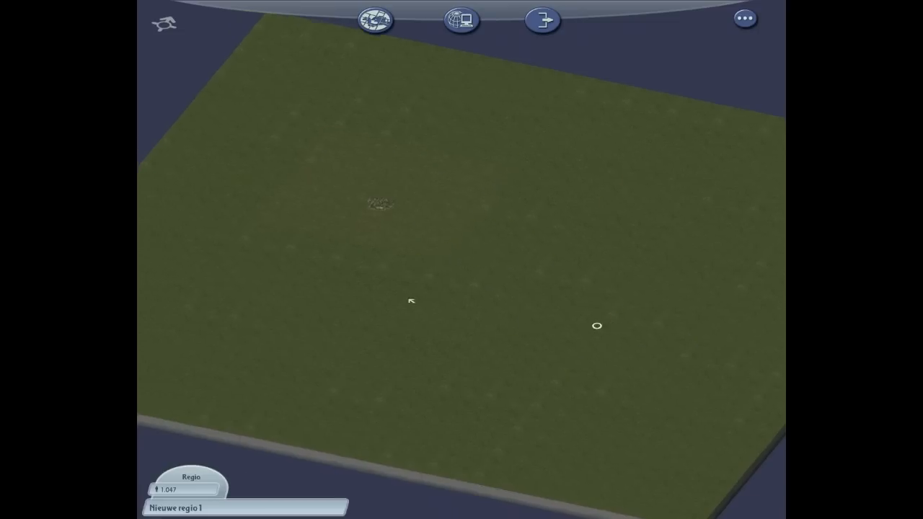
Step: Open the city Nieuwe stad from the region and zoom in on its lit night streets
left_click(382, 204)
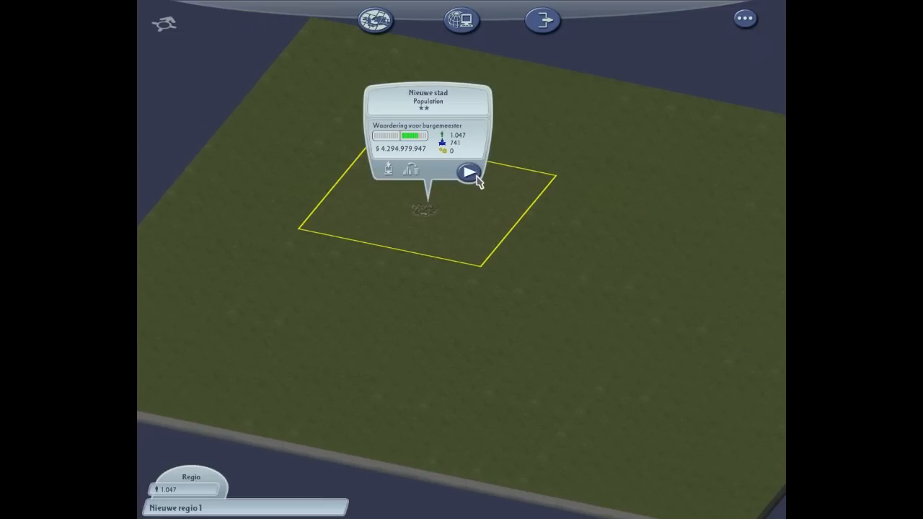
left_click(469, 172)
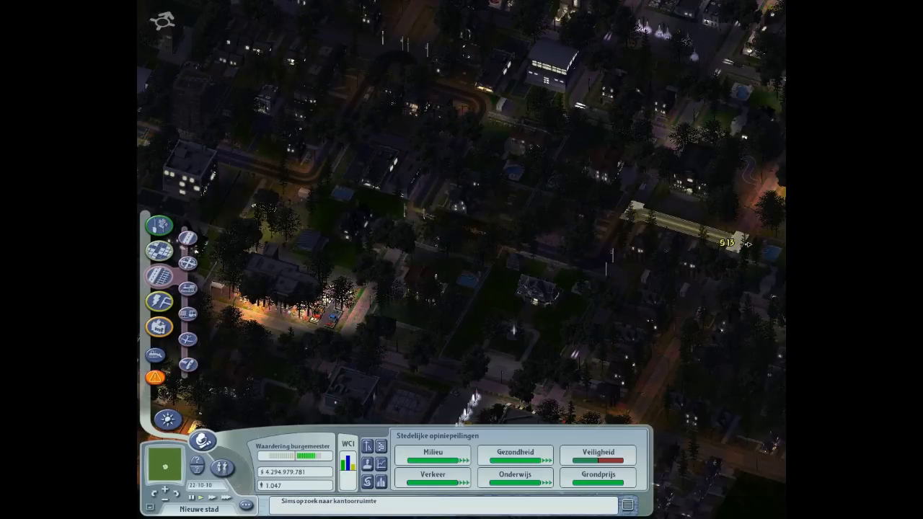
scroll("down", 3)
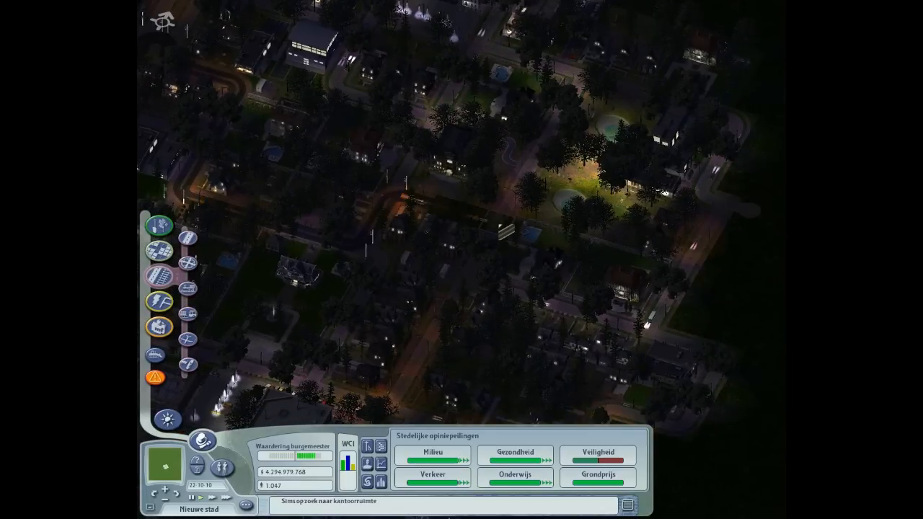